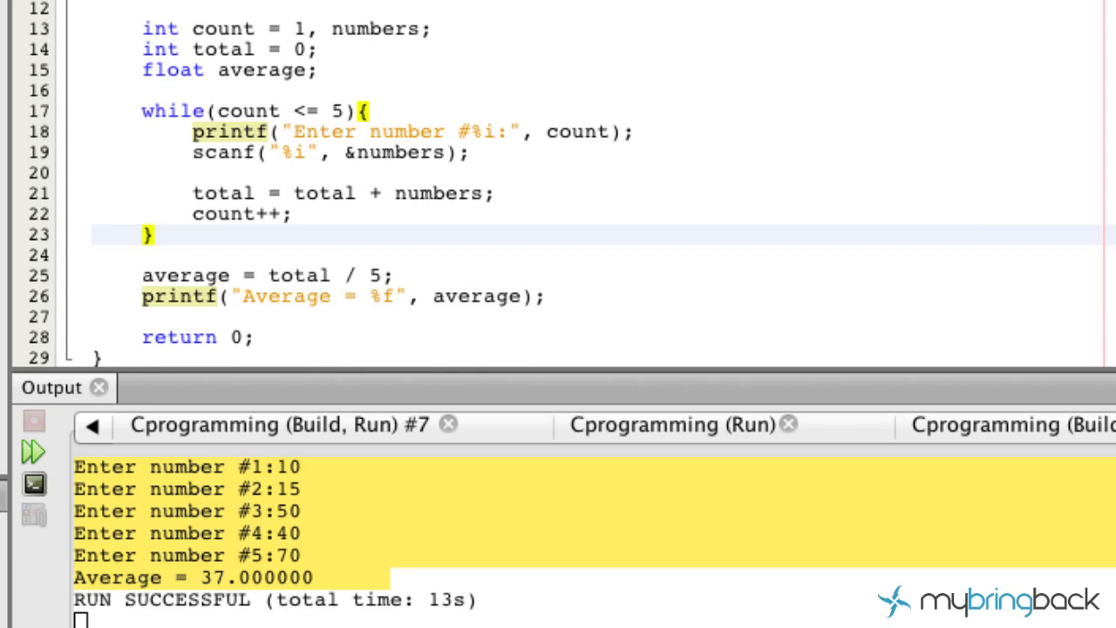
Place the cursor after the while loop's closing brace on line 23
{"action": "left_click", "coordinate": [156, 234]}
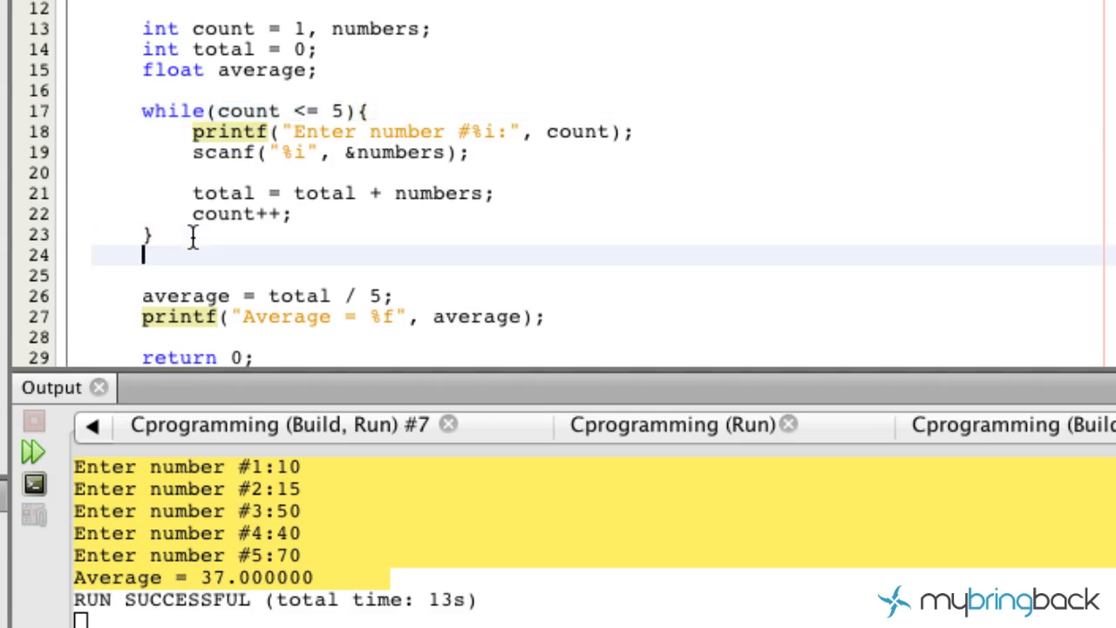
Write while(count <= 5) below the loop body and do above the opening brace
{"action": "type", "text": "while(count <= 5)"}
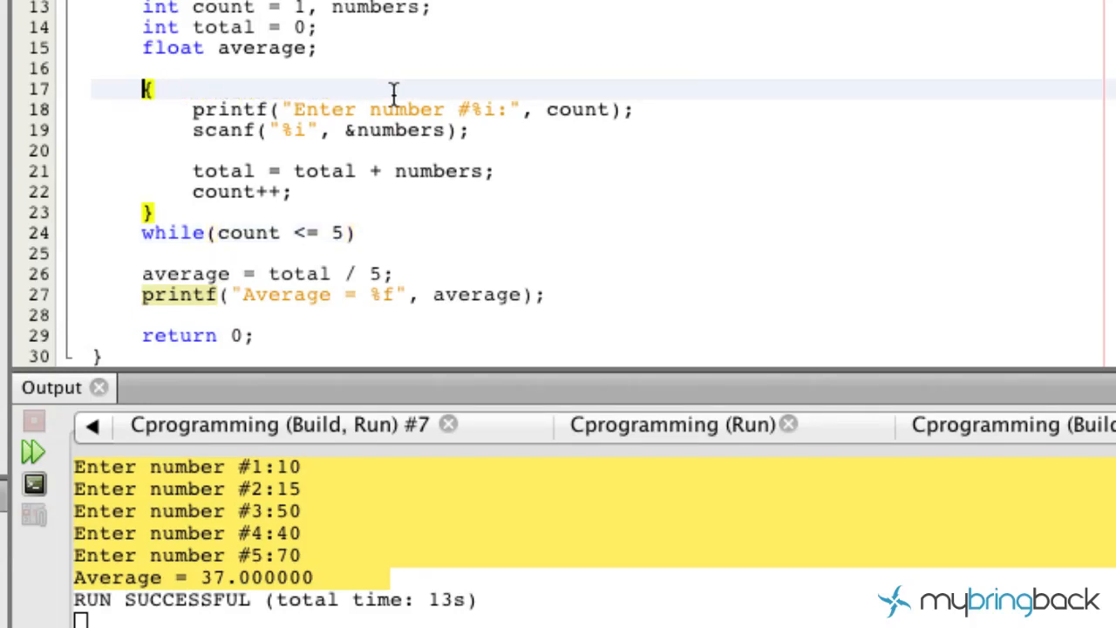
{"action": "type", "text": "do"}
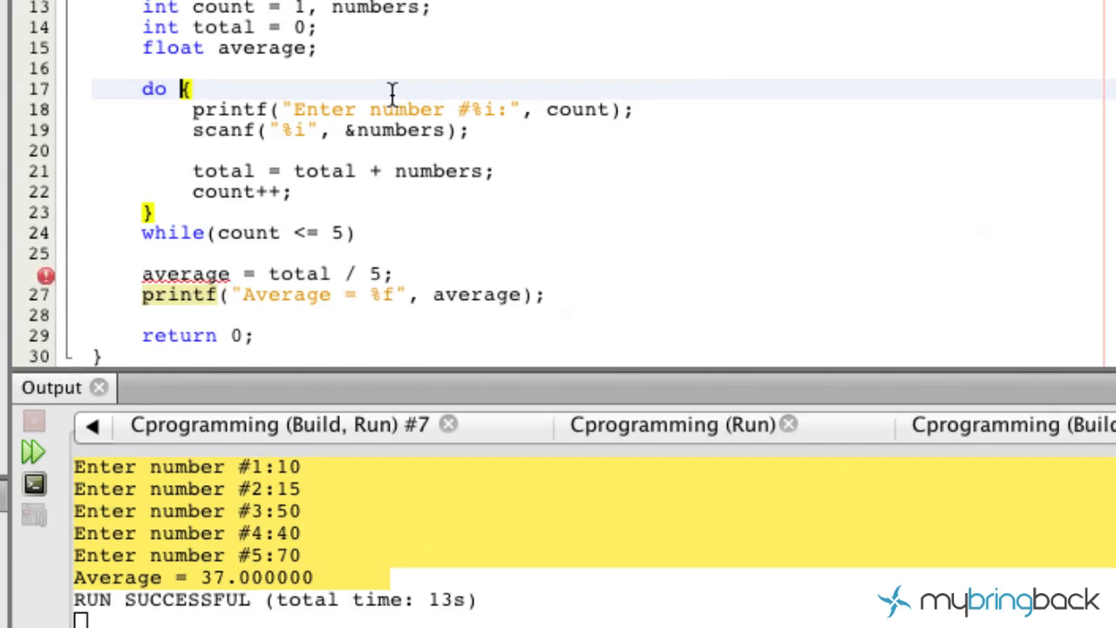
{"action": "left_click_drag", "start_coordinate": [192, 109], "coordinate": [468, 130]}
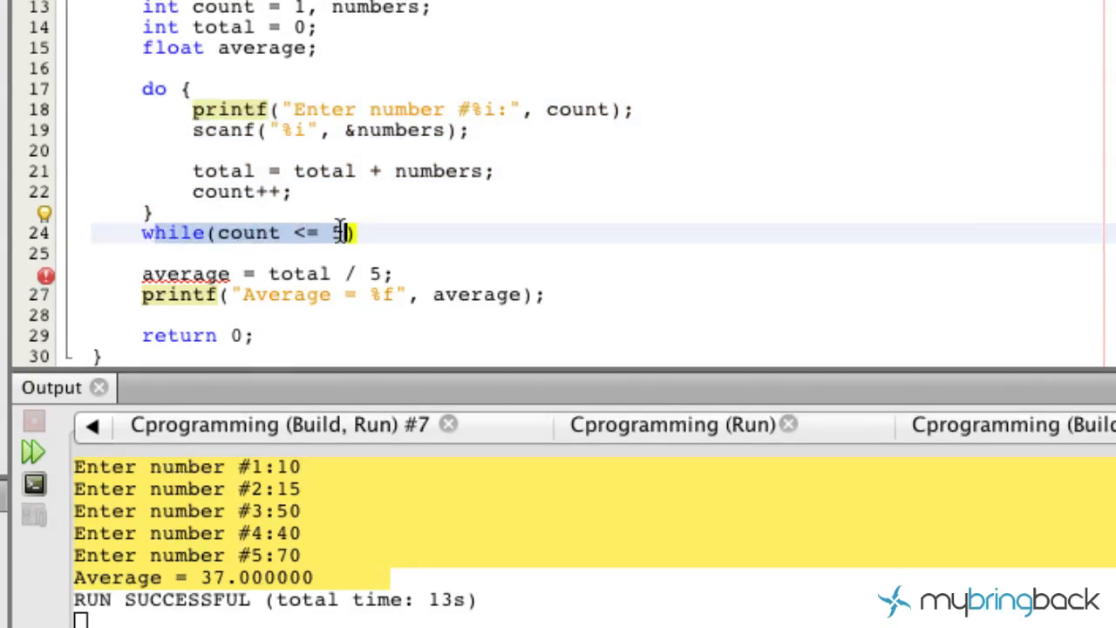
{"action": "type", "text": "5"}
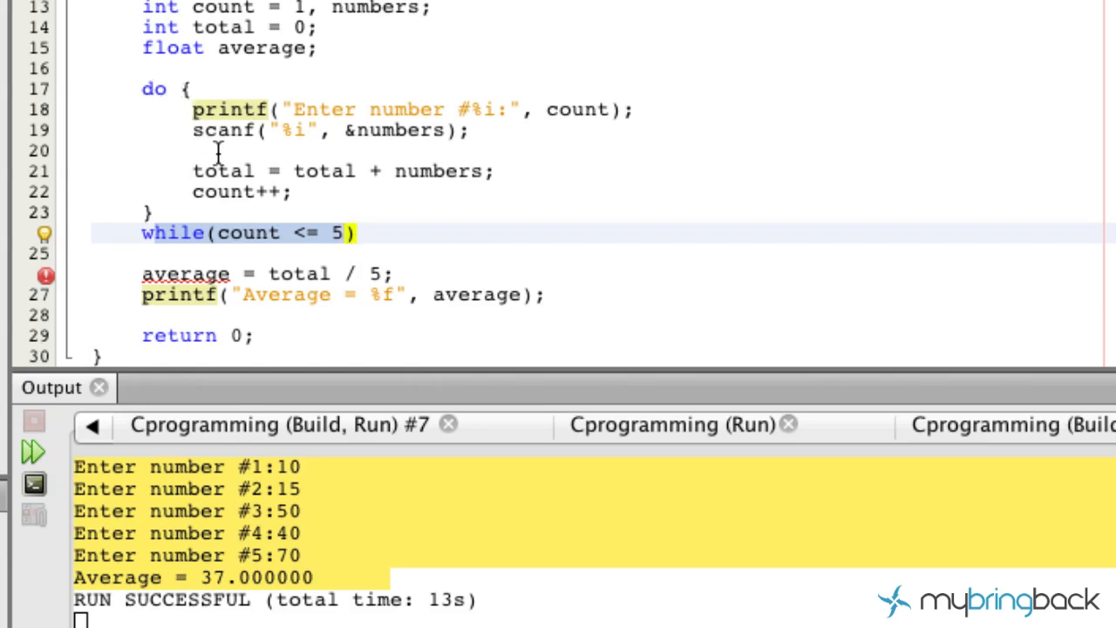
{"action": "left_click", "coordinate": [347, 233]}
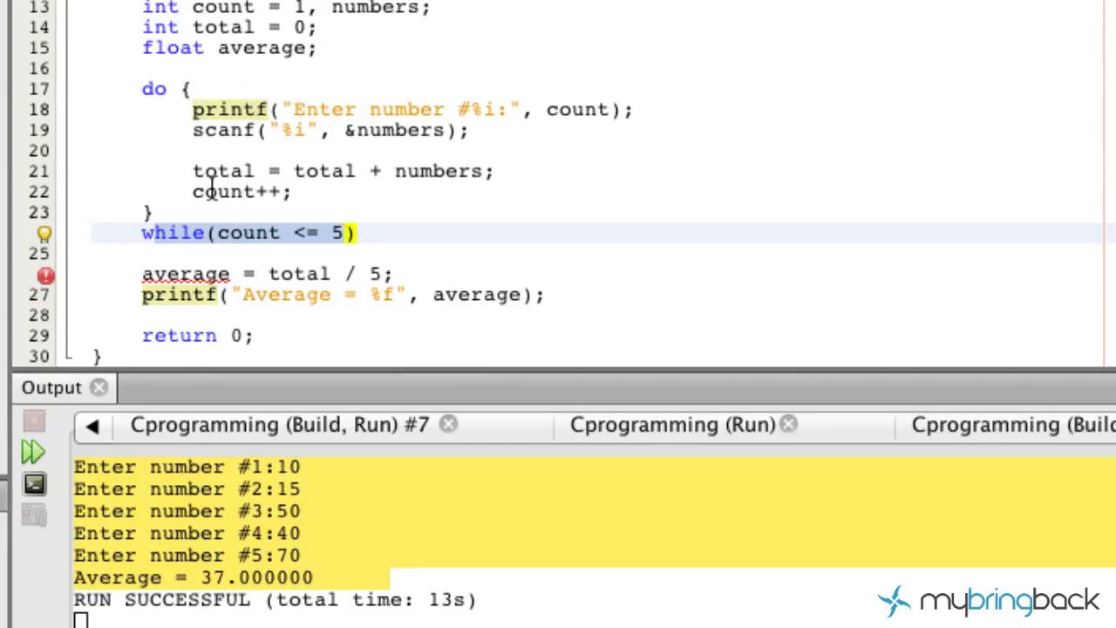
{"action": "left_click", "coordinate": [346, 233]}
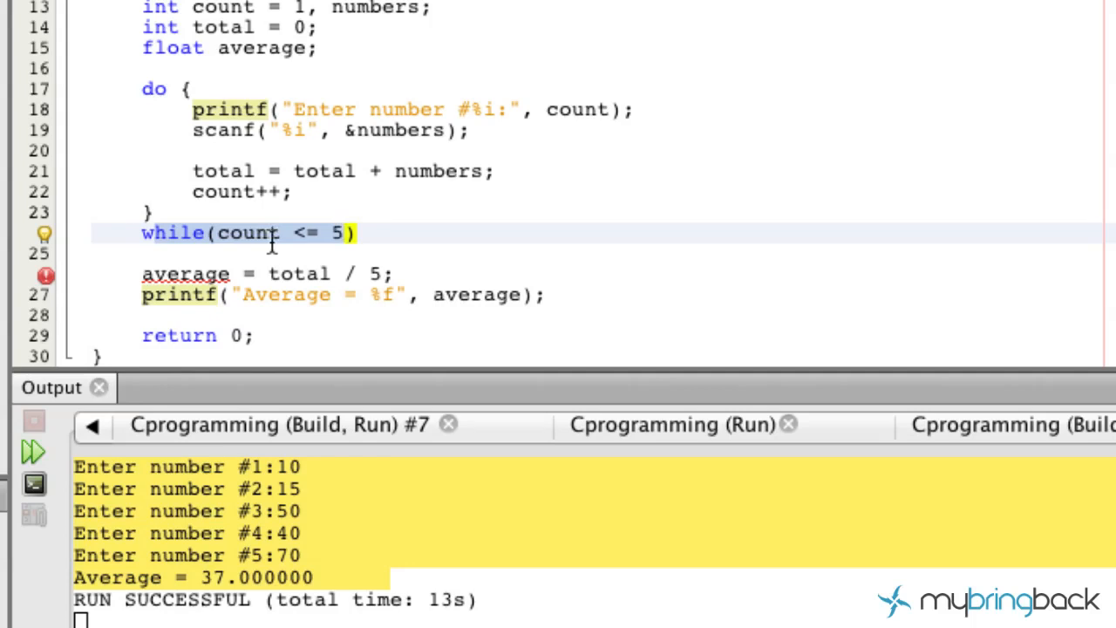
{"action": "mouse_move", "coordinate": [223, 156]}
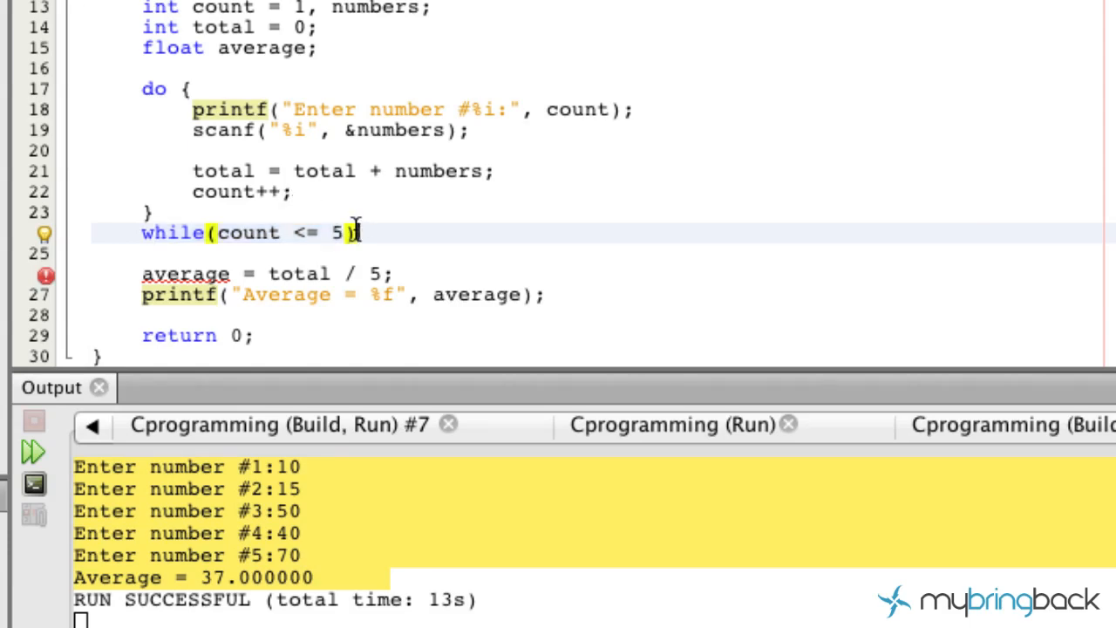
Add a semicolon after while(count <= 5) to complete the do-while statement
{"action": "type", "text": ";"}
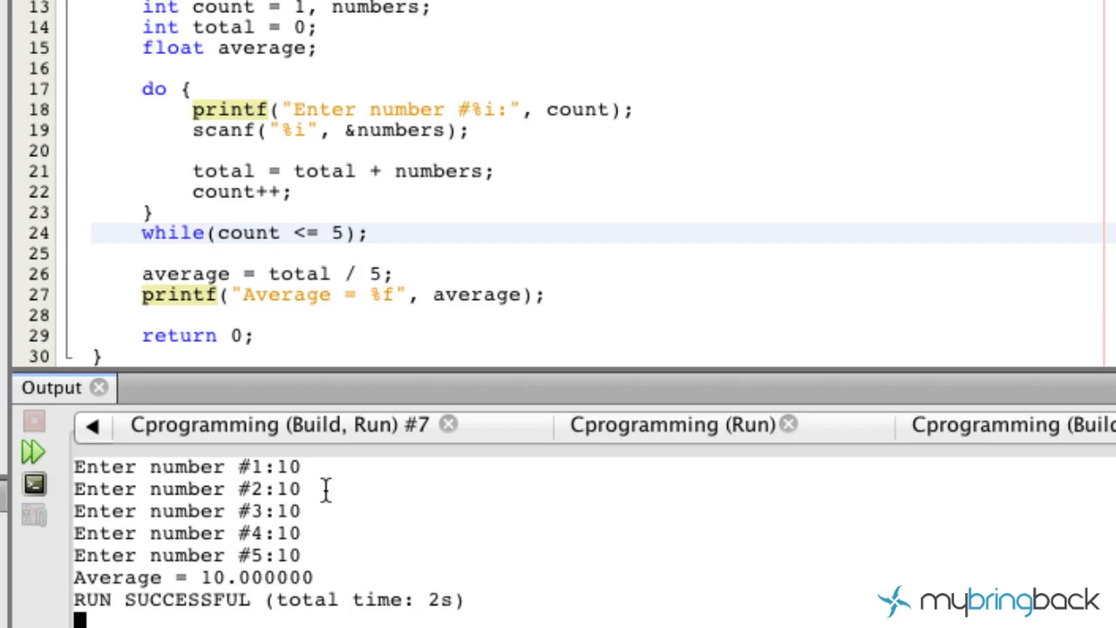
{"action": "double_click", "coordinate": [210, 576]}
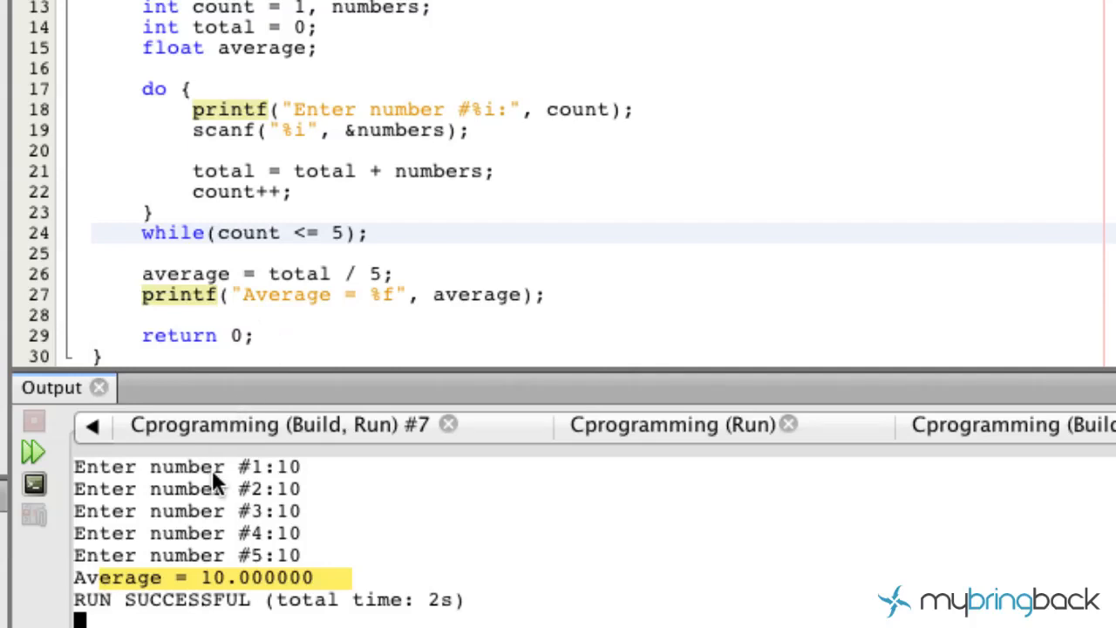
{"action": "mouse_move", "coordinate": [301, 492]}
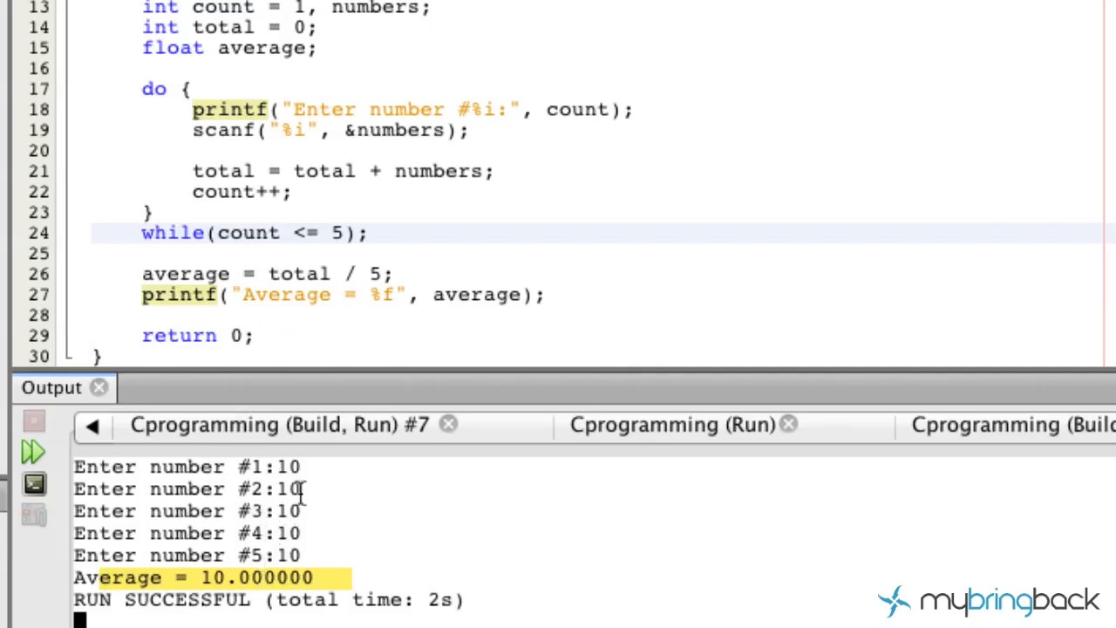
{"action": "mouse_move", "coordinate": [289, 254]}
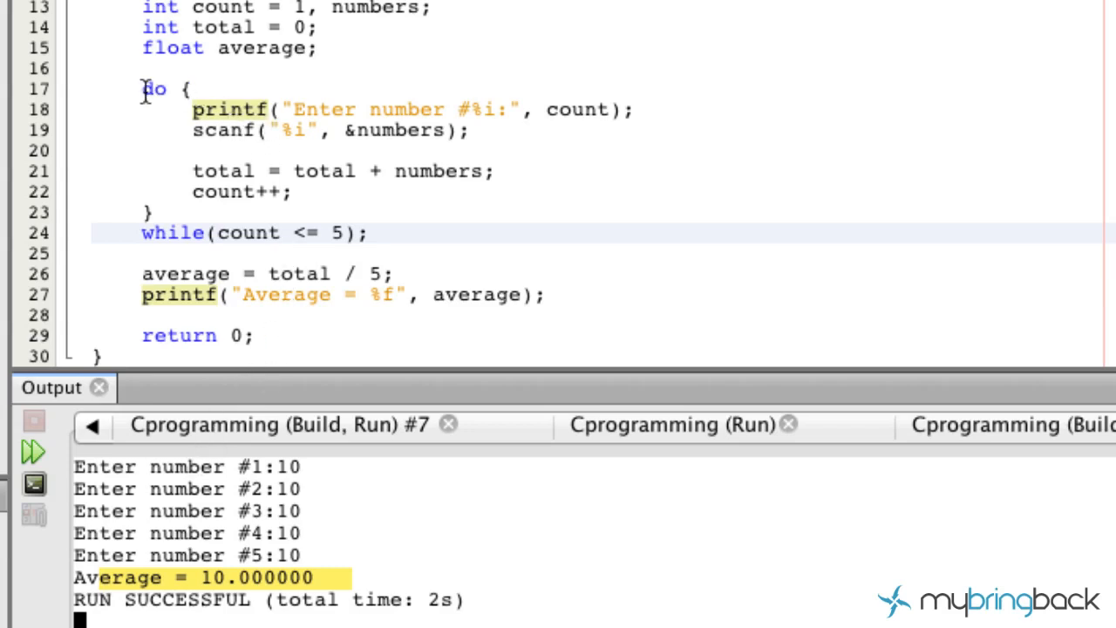
{"action": "left_click_drag", "start_coordinate": [143, 88], "coordinate": [290, 192]}
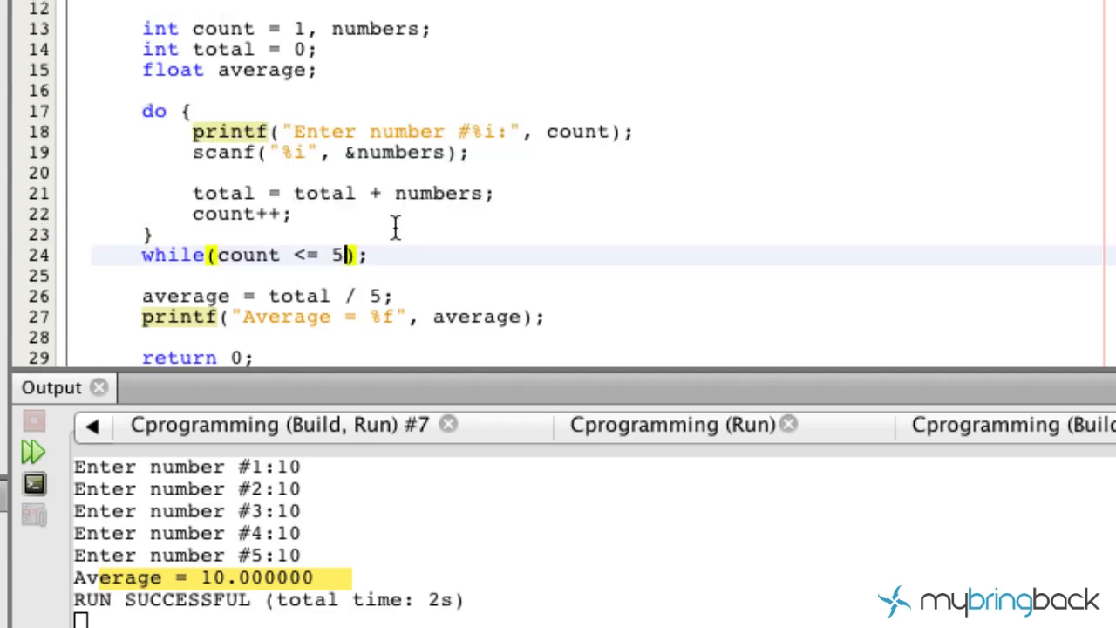
{"action": "left_click_drag", "start_coordinate": [142, 111], "coordinate": [153, 234]}
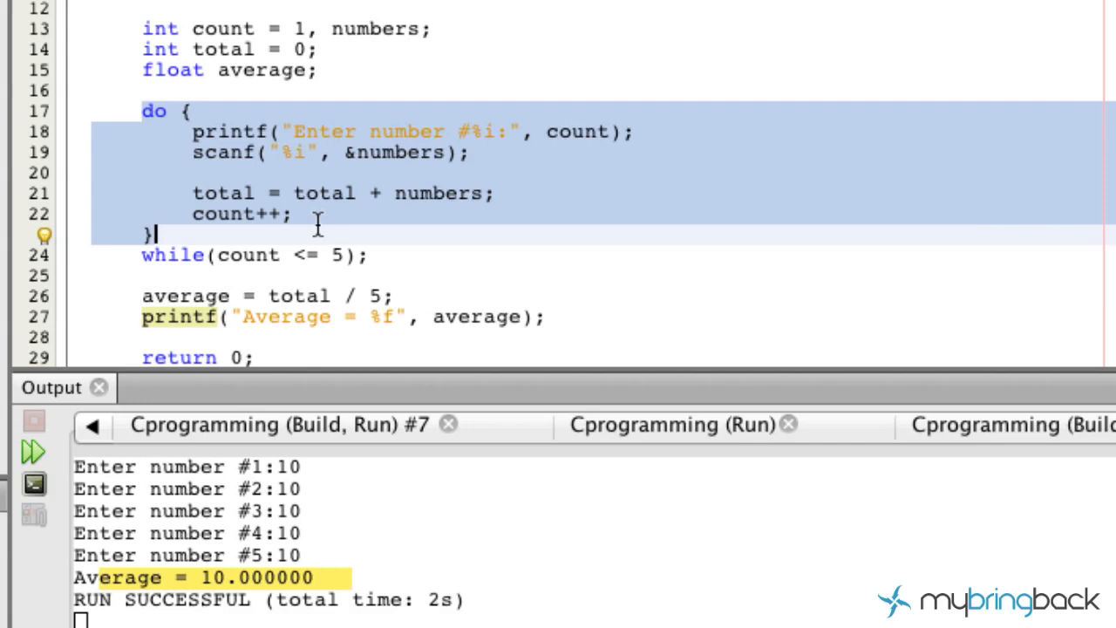
{"action": "mouse_move", "coordinate": [273, 229]}
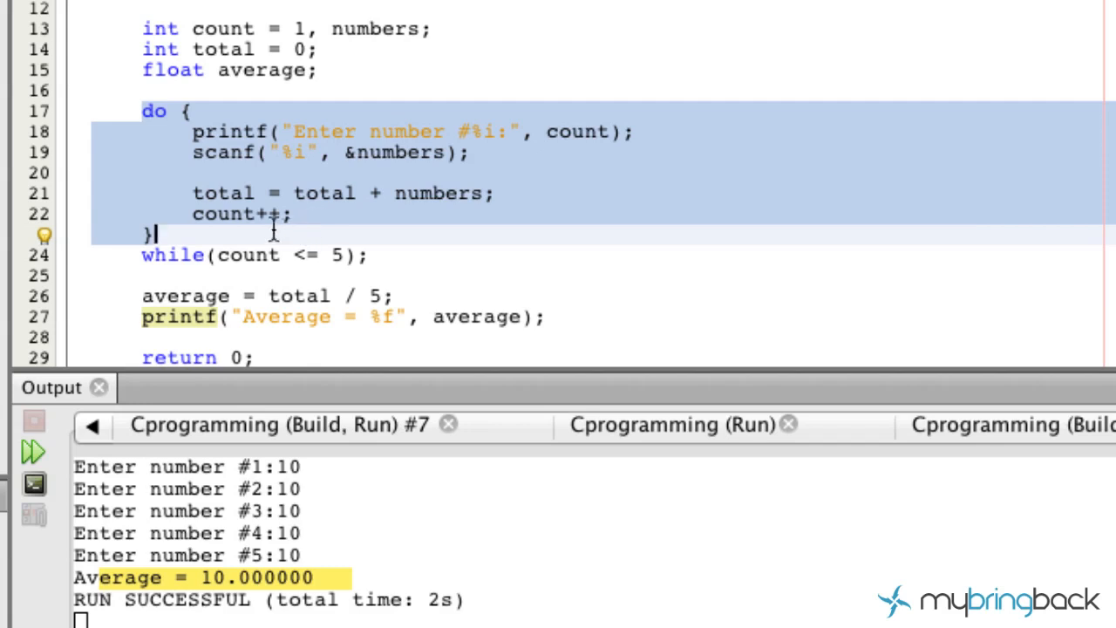
{"action": "left_click", "coordinate": [144, 111]}
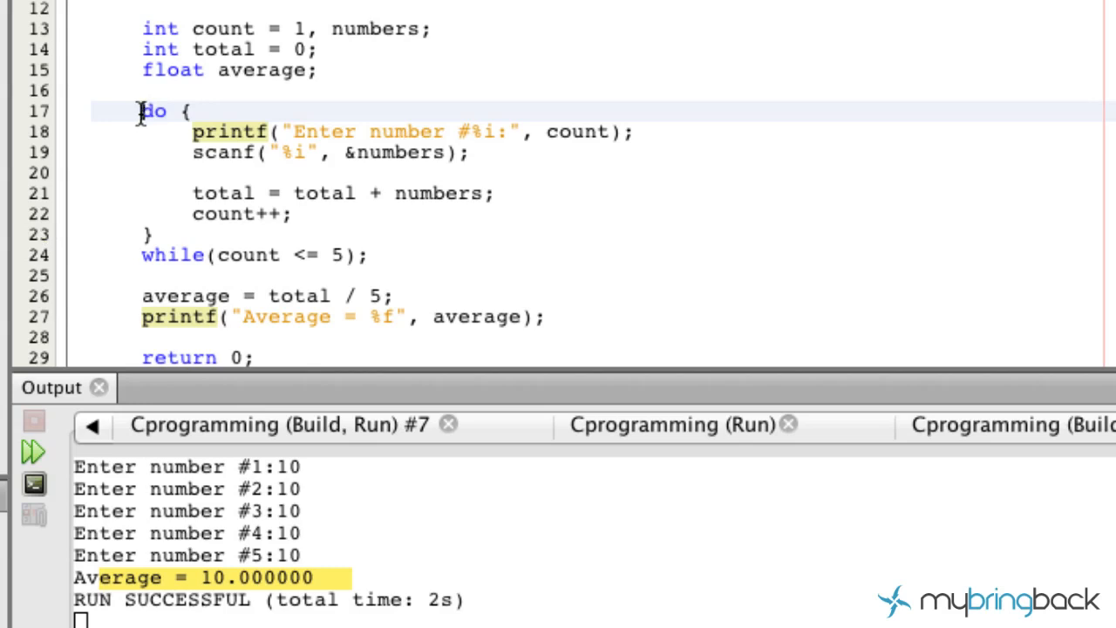
{"action": "left_click_drag", "start_coordinate": [142, 111], "coordinate": [153, 233]}
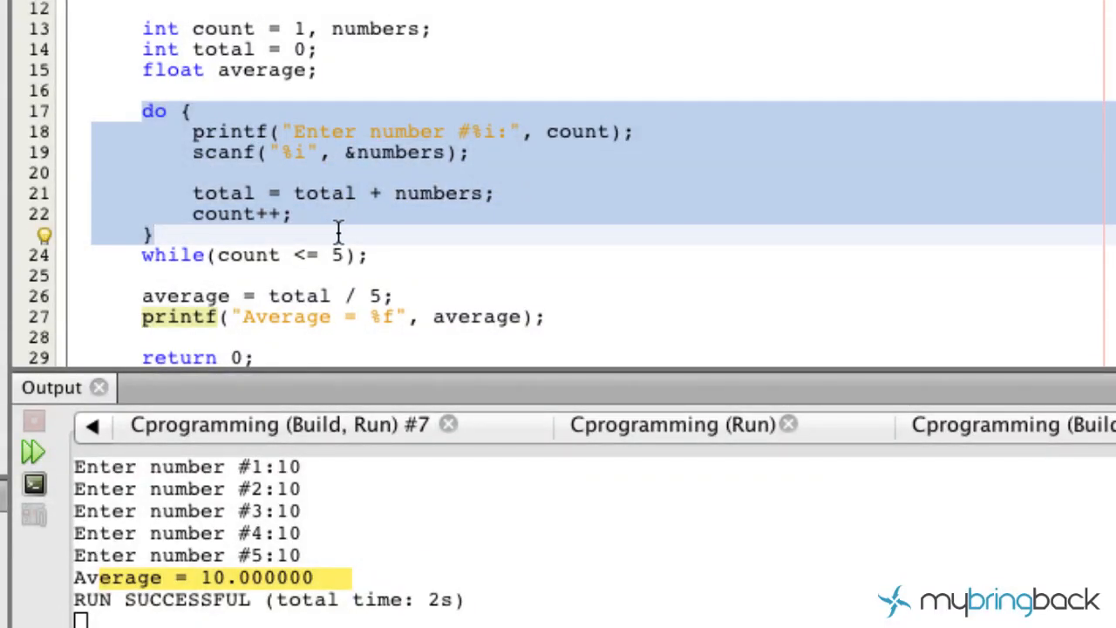